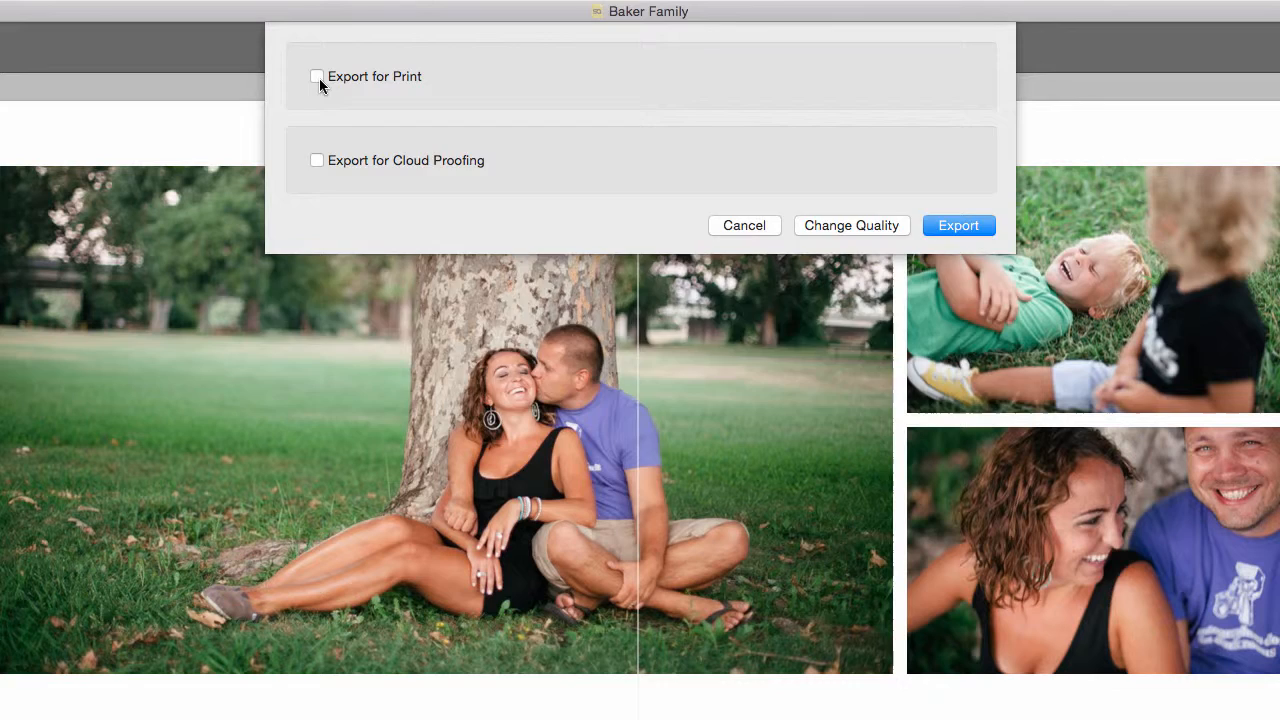
Step: Export the Baker Family album's 15 spreads for print in IDML format and confirm completion
{"action": "left_click", "coordinate": [316, 76]}
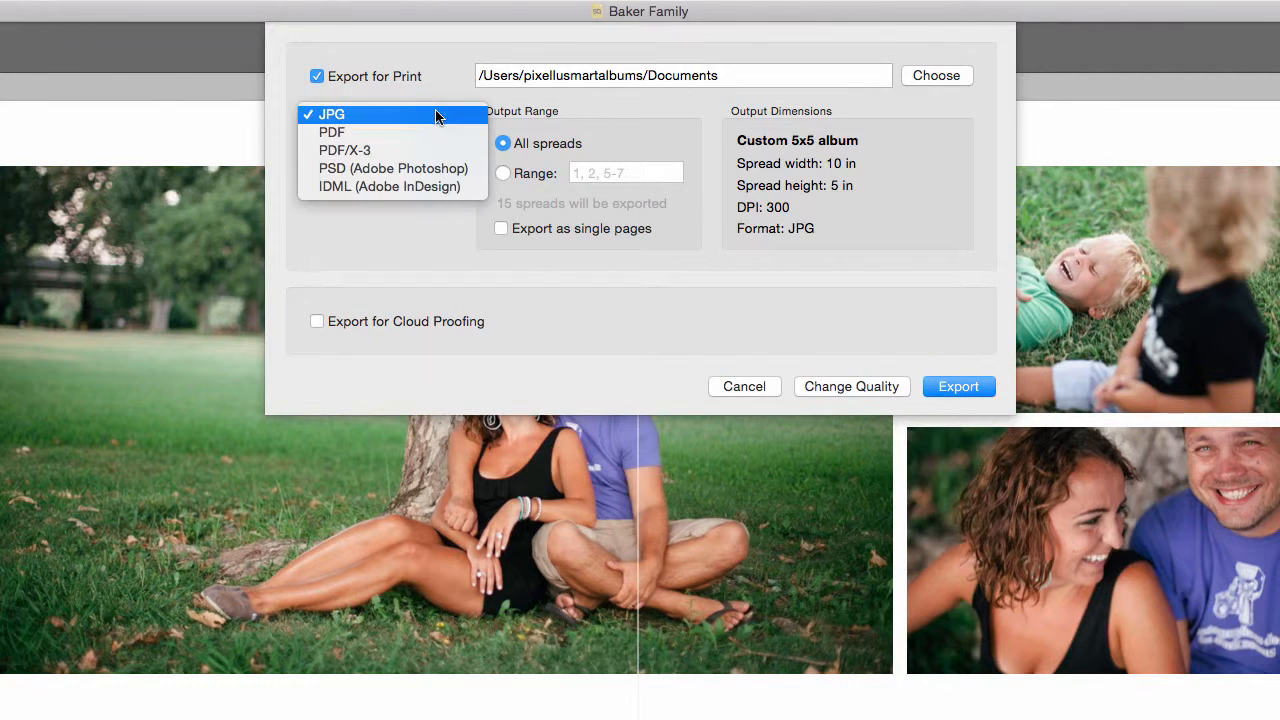
{"action": "left_click", "coordinate": [389, 187]}
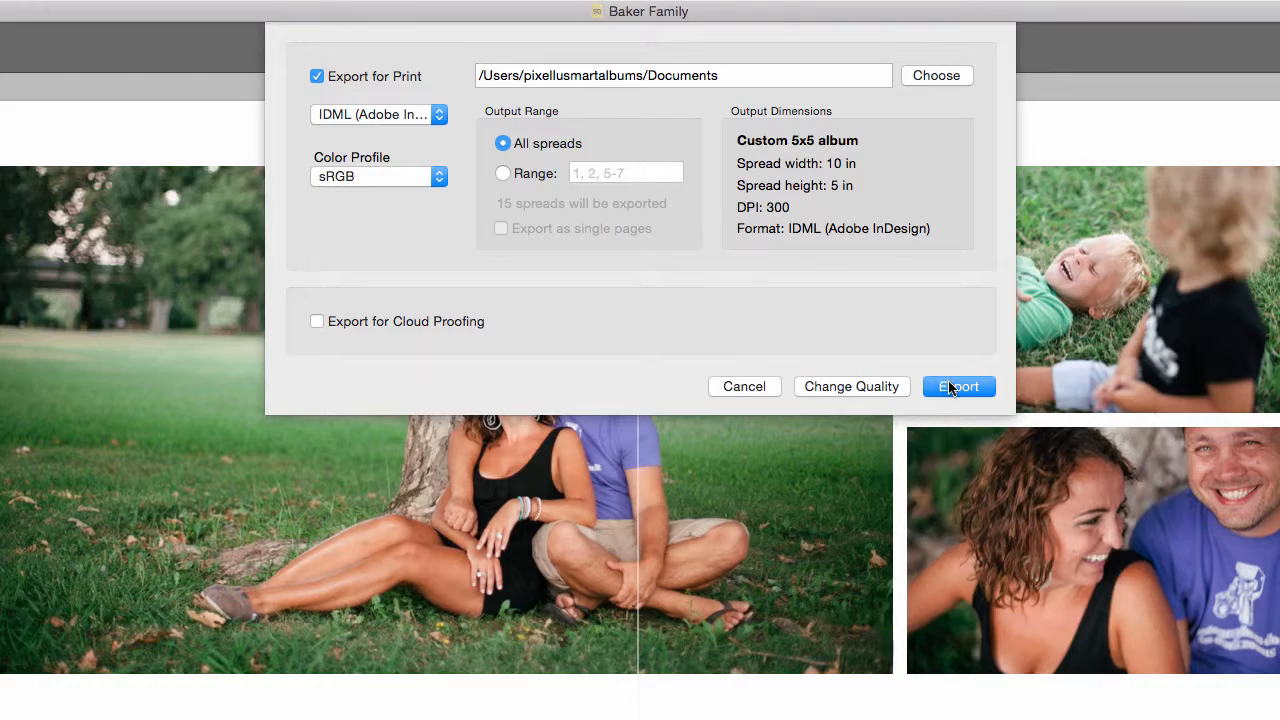
{"action": "left_click", "coordinate": [957, 386]}
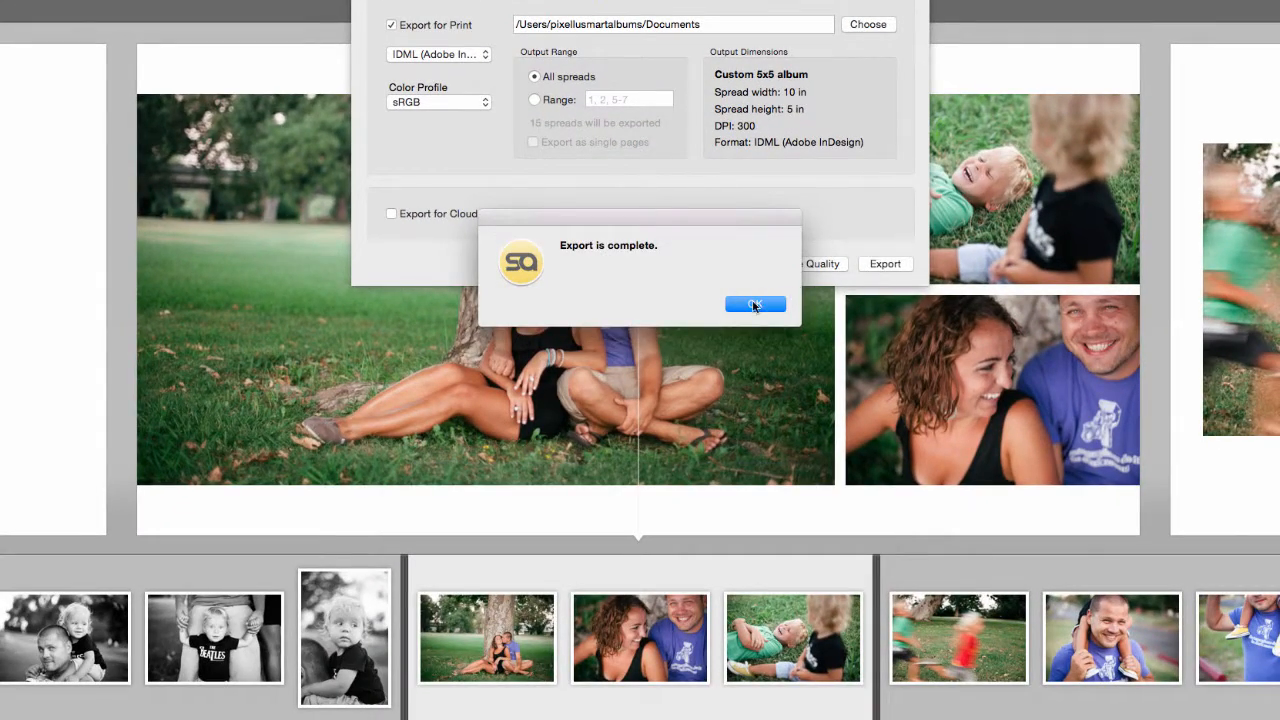
{"action": "left_click", "coordinate": [755, 304]}
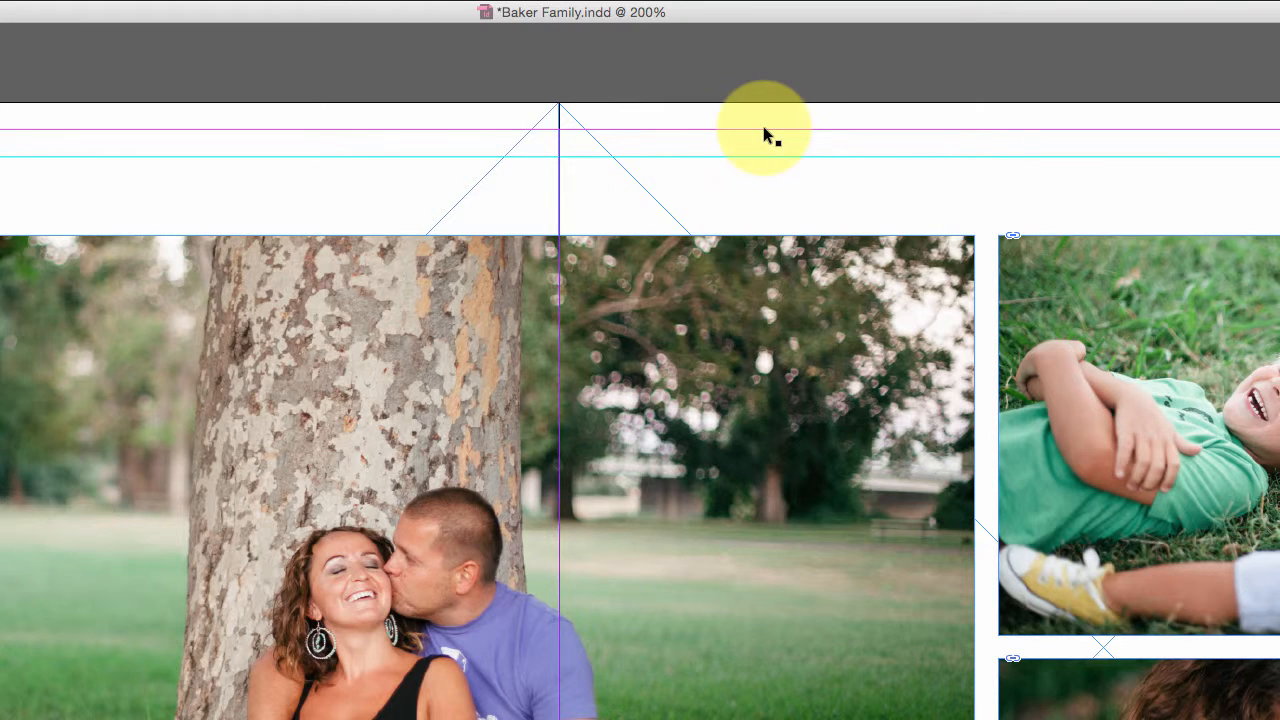
{"action": "mouse_move", "coordinate": [565, 207]}
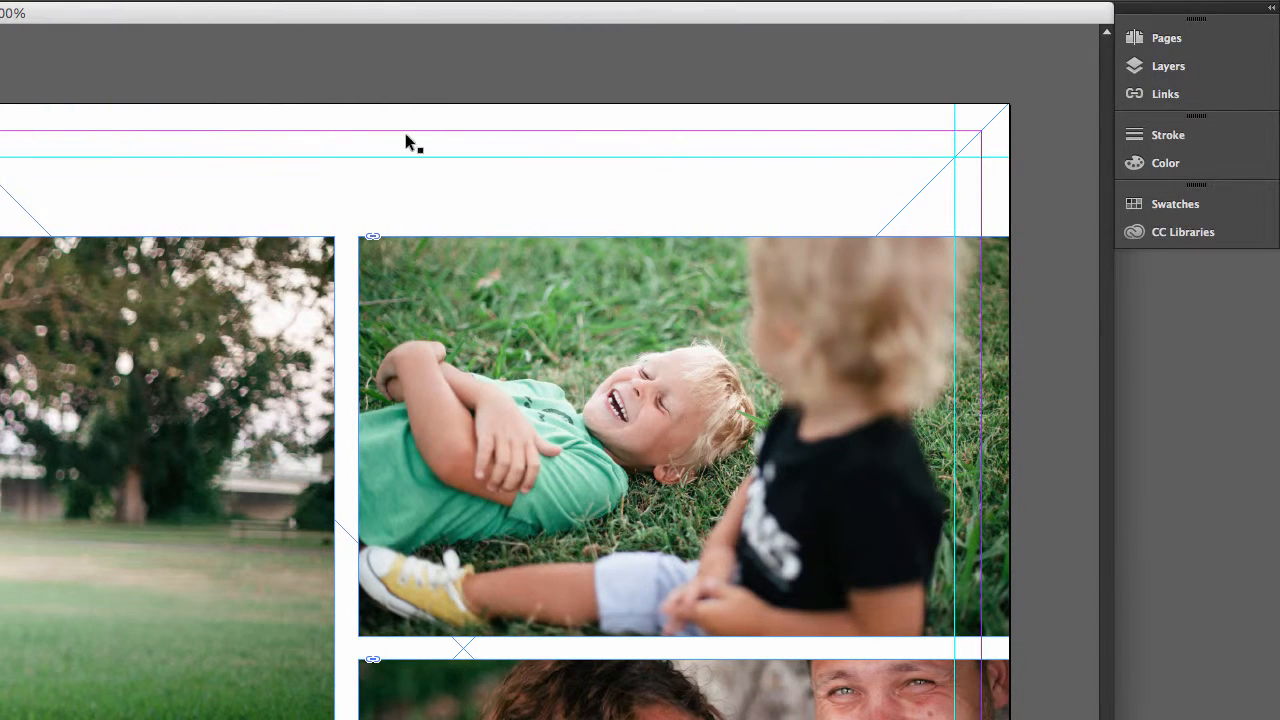
Step: Expand Layer 1 to show three photo frames and two squares, then list the 46 linked BakerFamily images
{"action": "left_click", "coordinate": [1168, 66]}
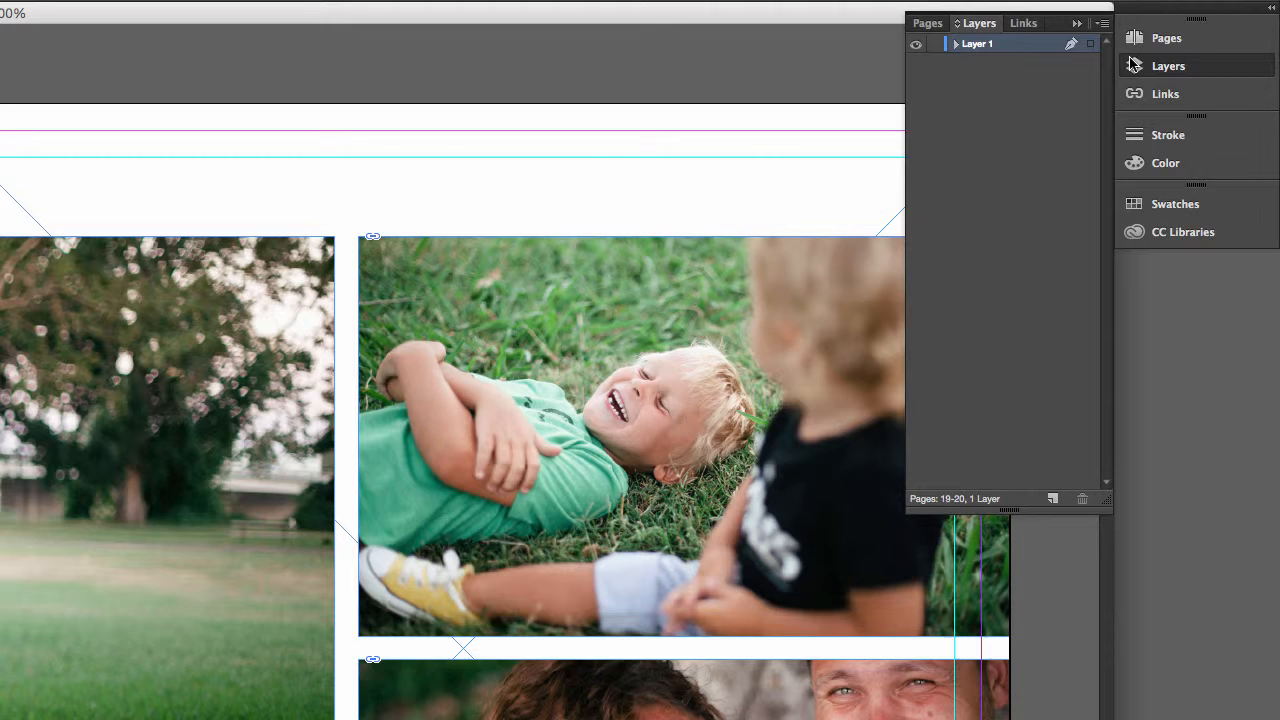
{"action": "left_click", "coordinate": [955, 43]}
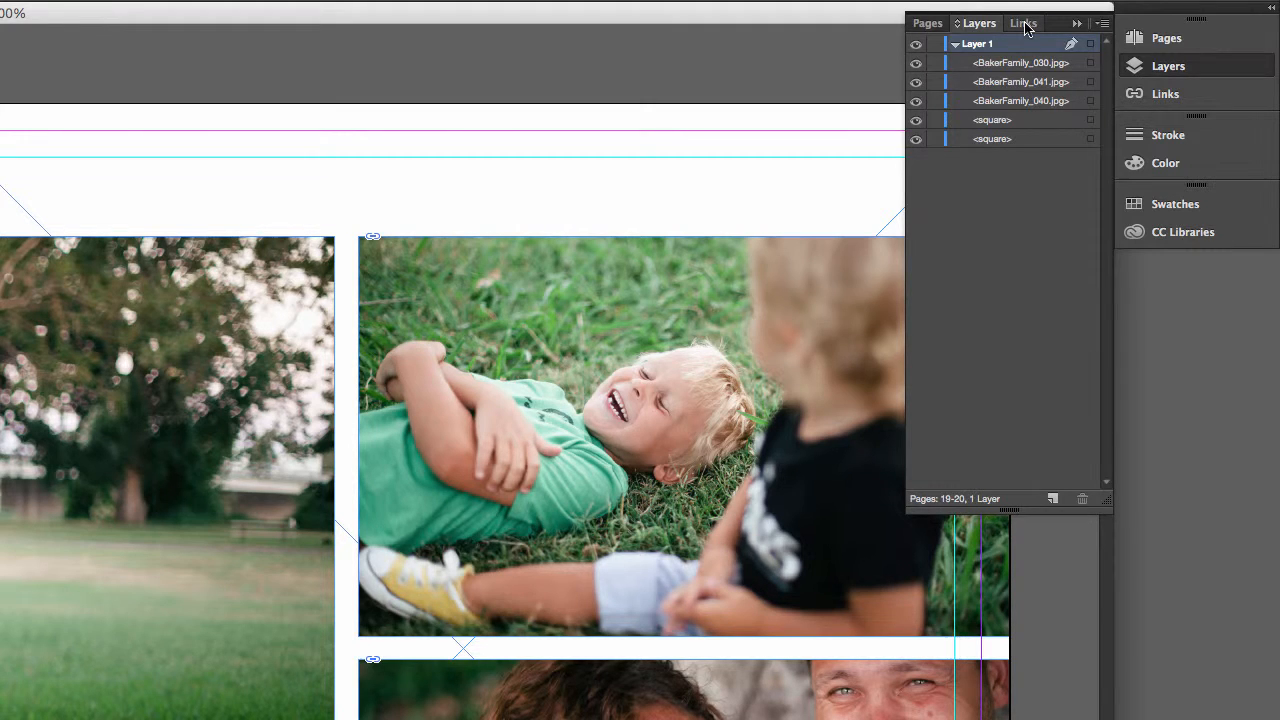
{"action": "left_click", "coordinate": [1017, 22]}
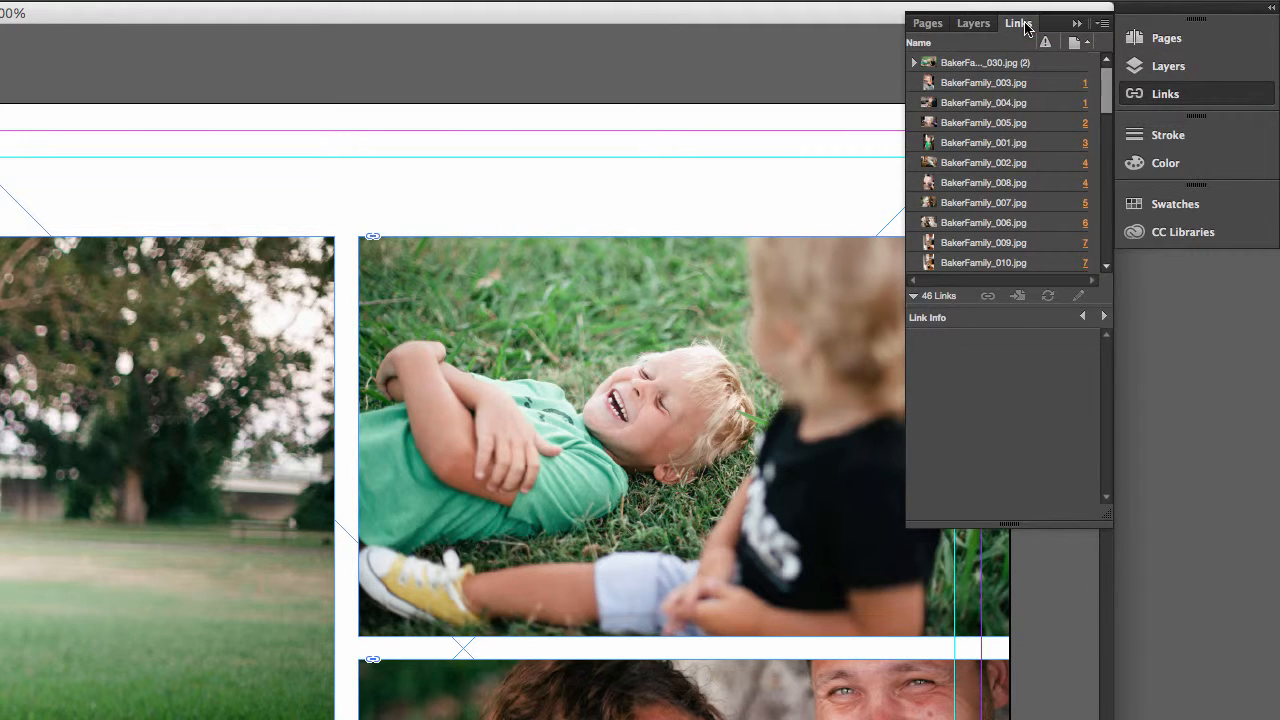